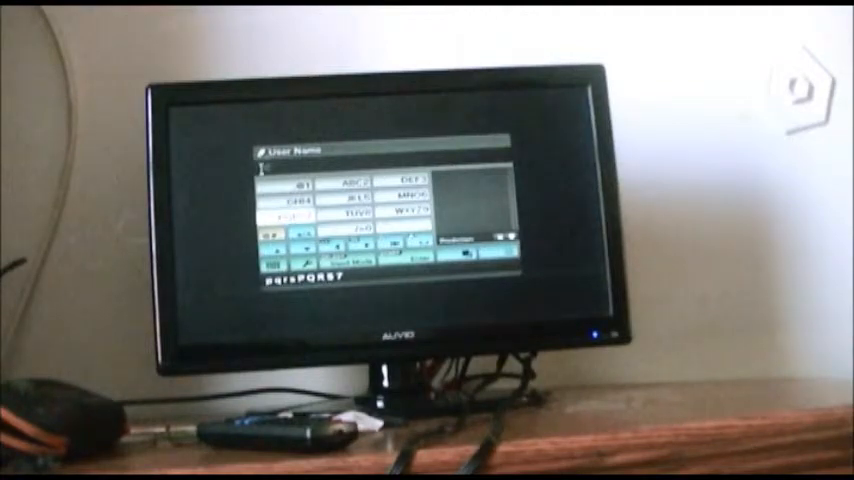
pyautogui.click(288, 214)
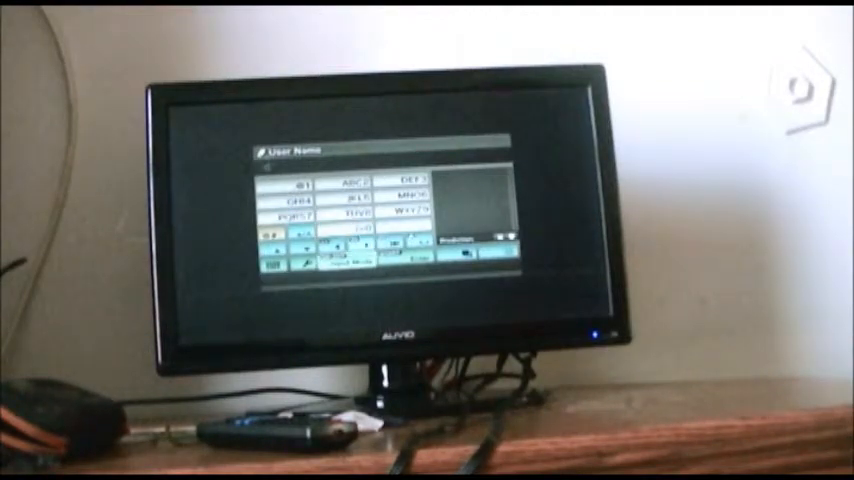